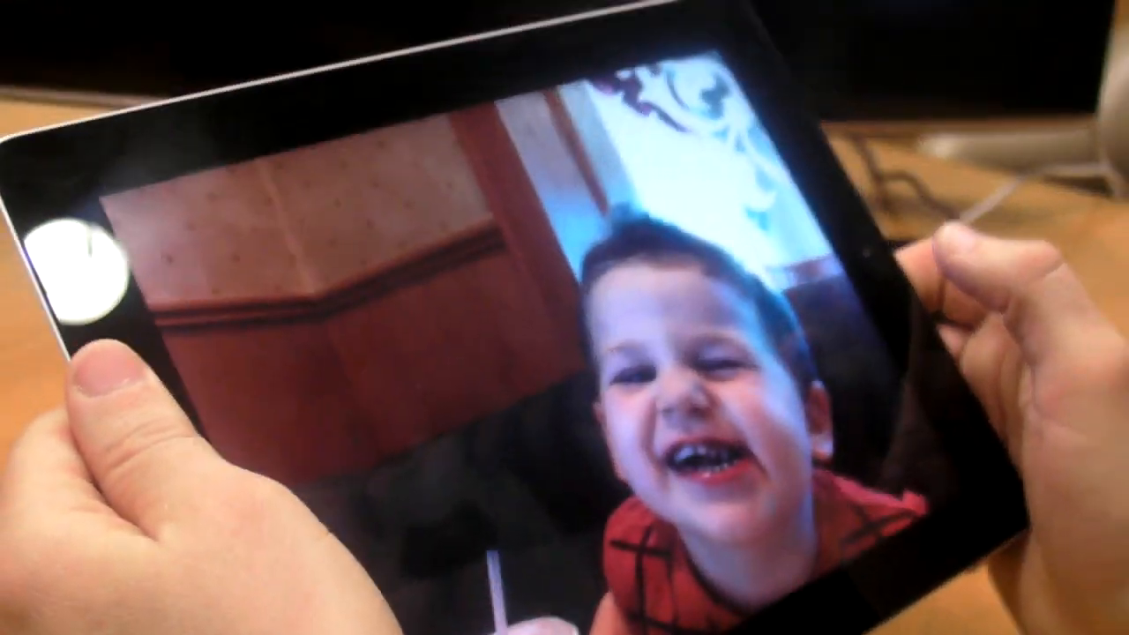
Step: Bring up the AirPlay destination list offering iPad and Apple TV for the open photo
click(730, 72)
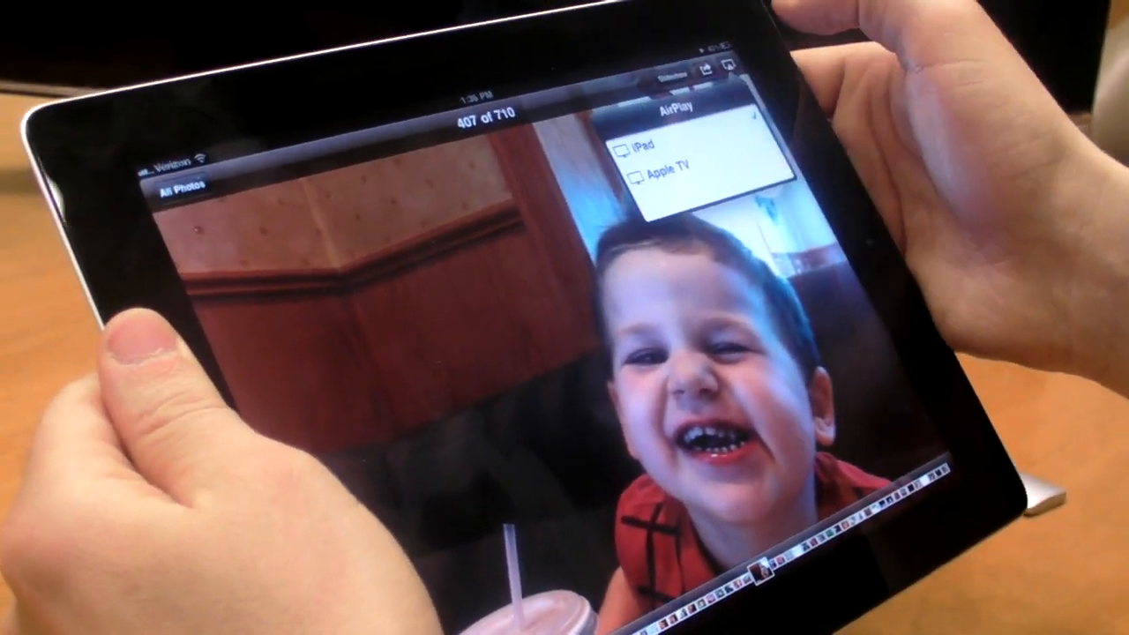